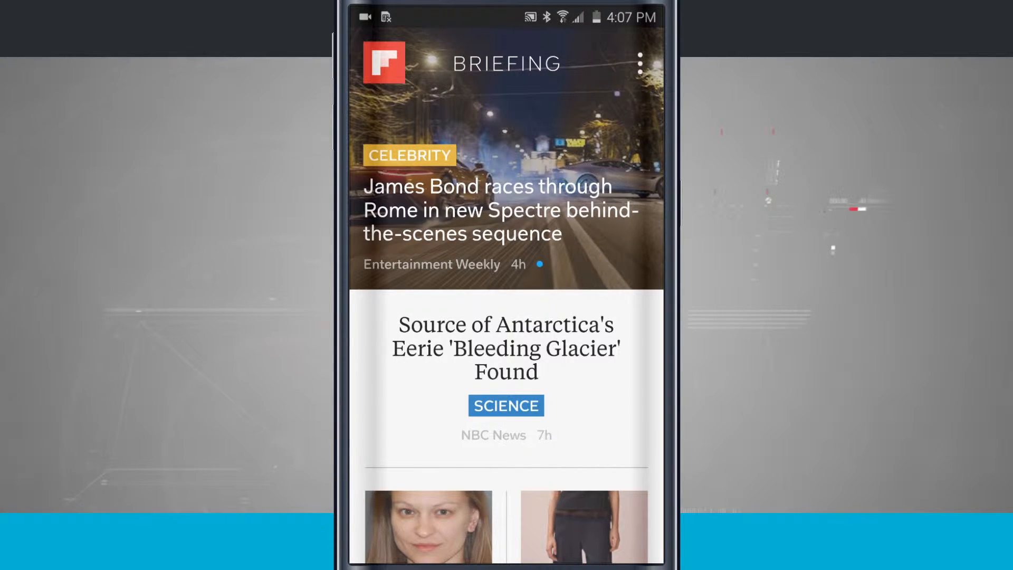
Step: Open Briefing settings from the three-dot menu and turn on News and Business topics
click(640, 63)
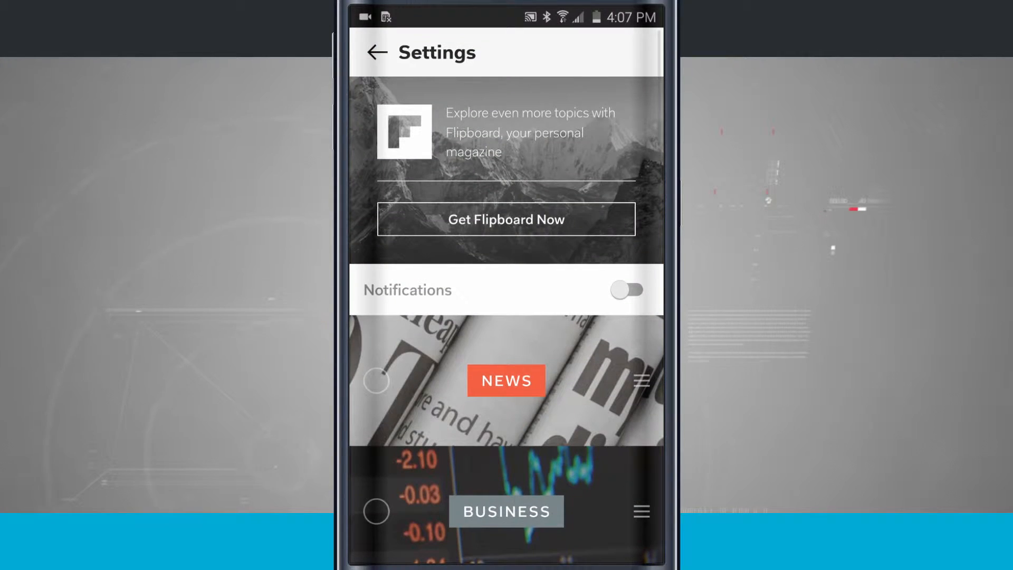
scroll(down, 3)
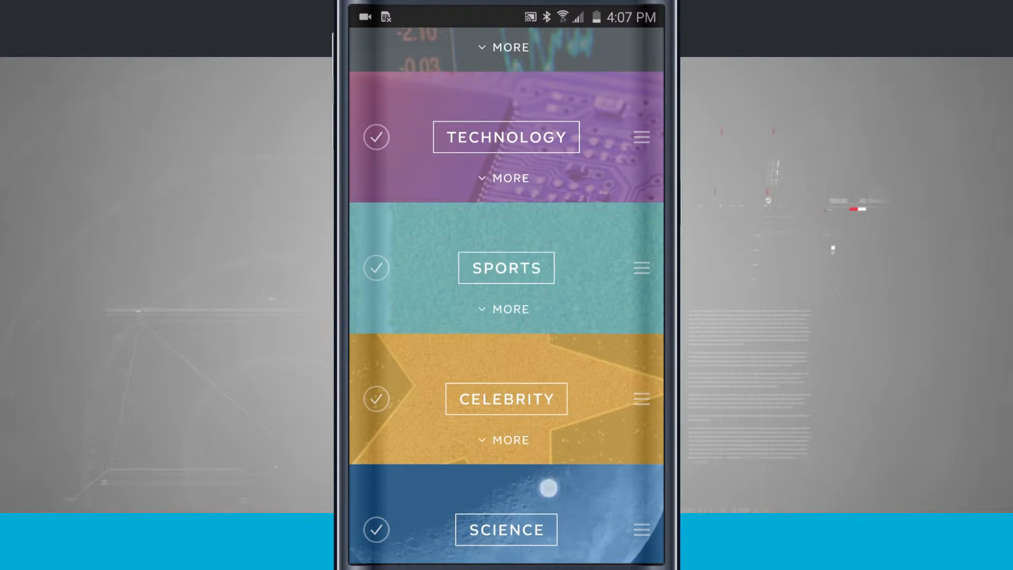
scroll(down, 3)
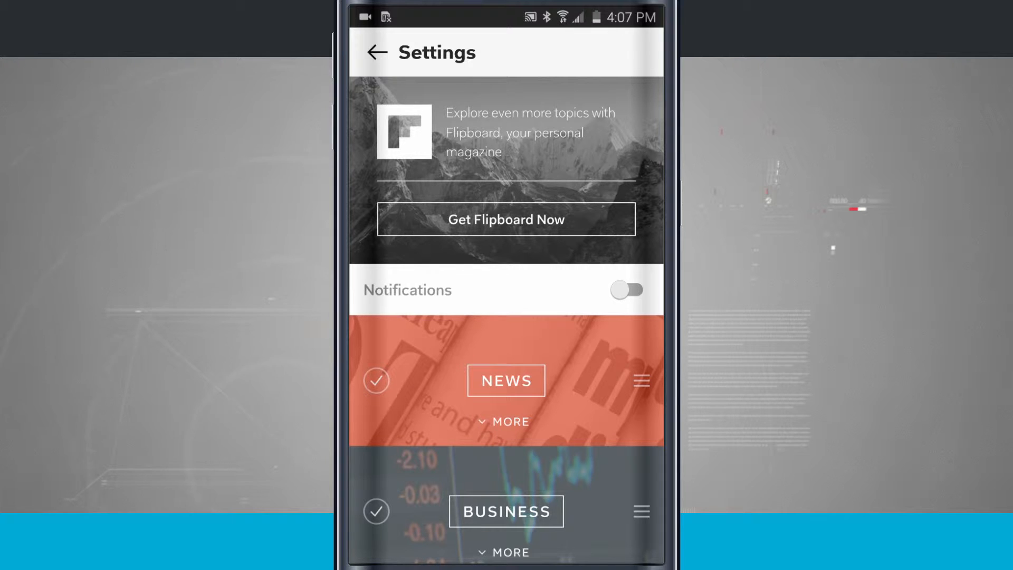
Step: Under News, follow Health Care, Islamic State and Republicans subtopics, then collapse News
scroll(down, 3)
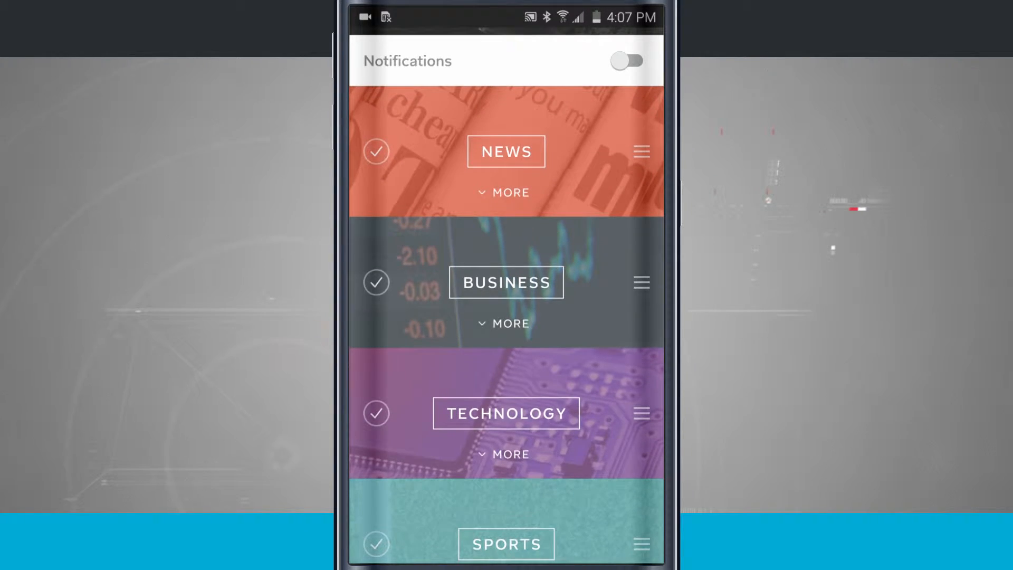
click(508, 192)
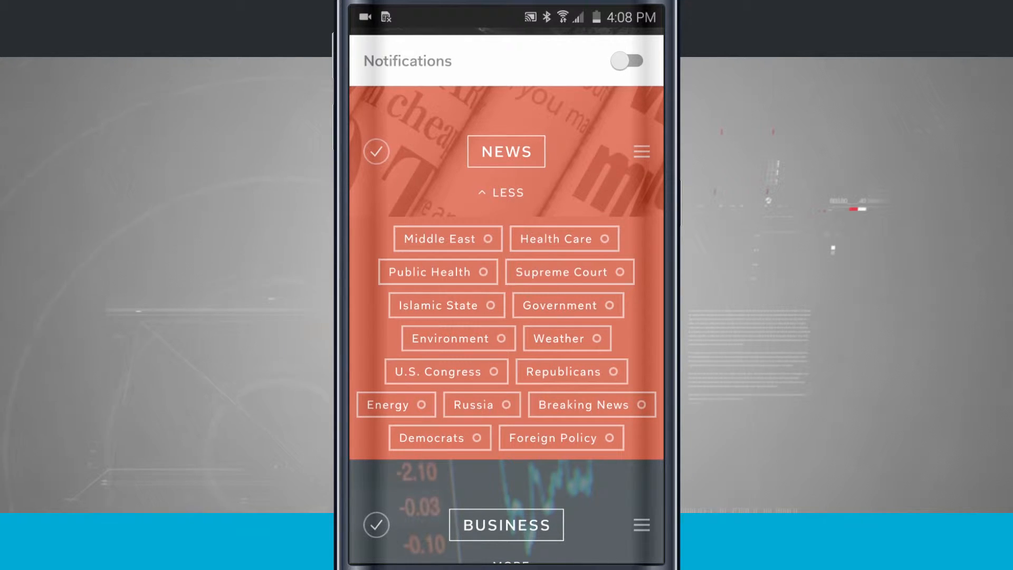
click(571, 371)
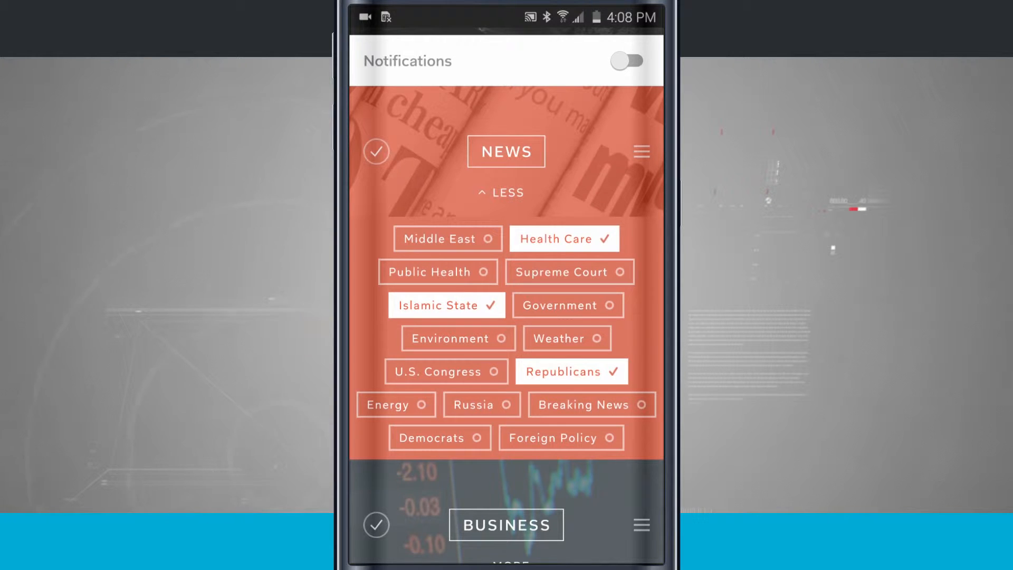
click(506, 192)
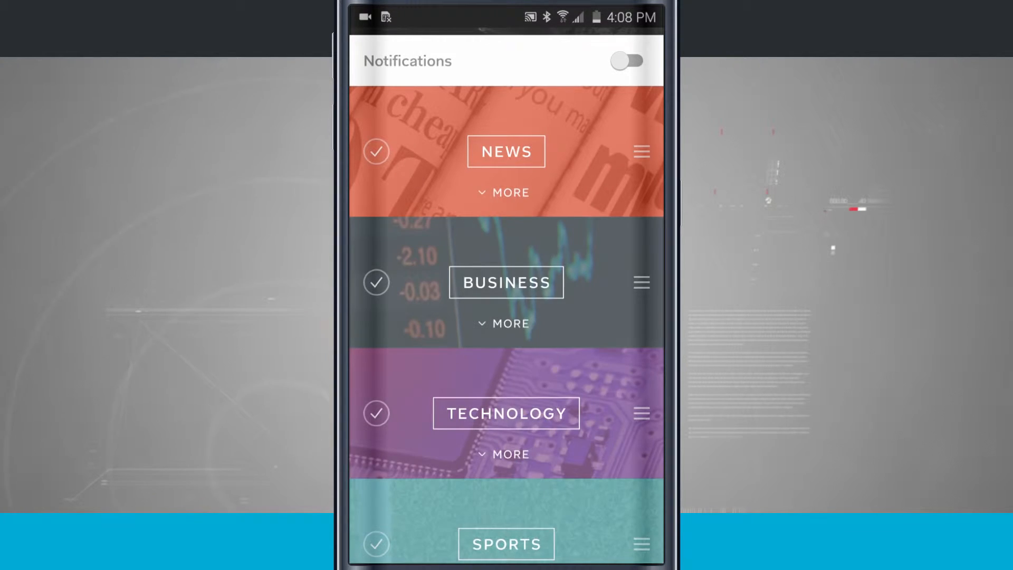
Step: Review the Business subtopics and move Technology to the top of the topic order
click(509, 323)
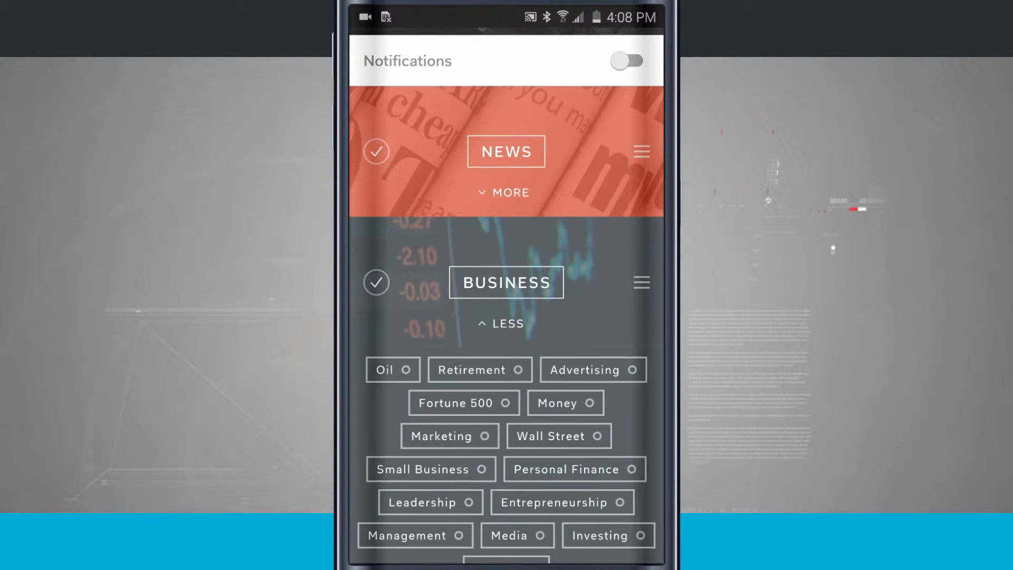
click(506, 323)
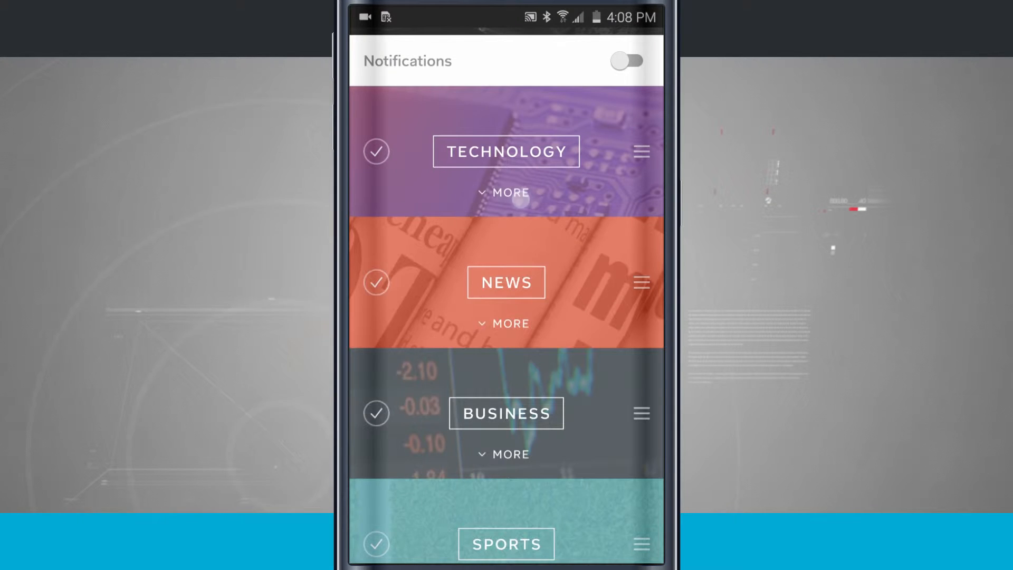
click(505, 192)
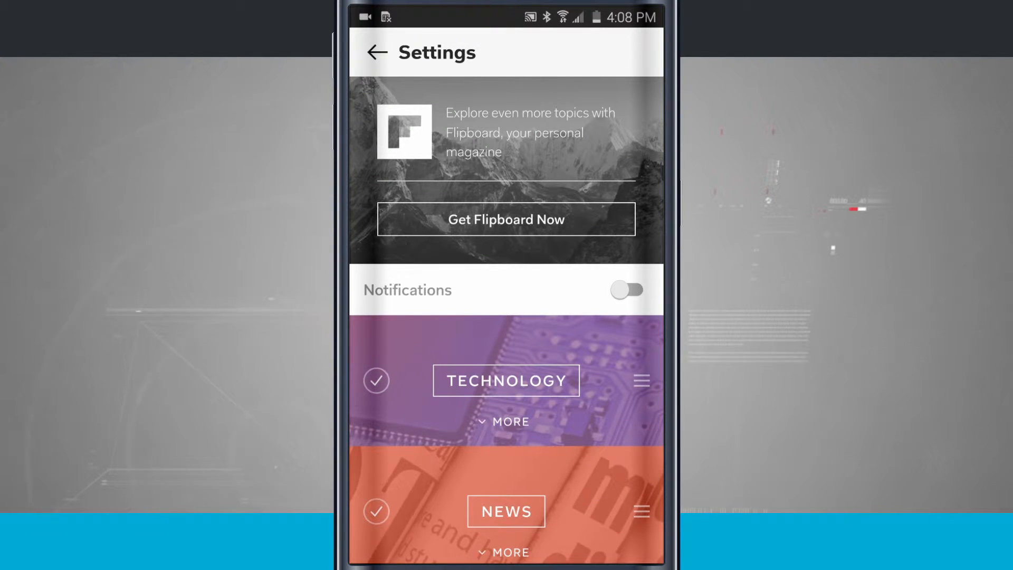
Step: Toggle Notifications on and back off, then return to the Briefing feed
click(625, 289)
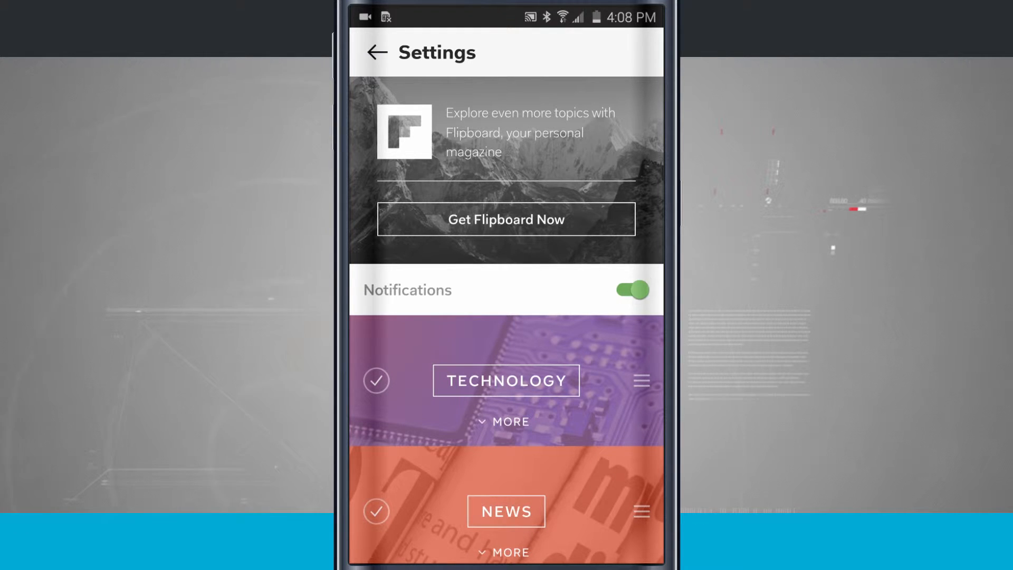
click(631, 289)
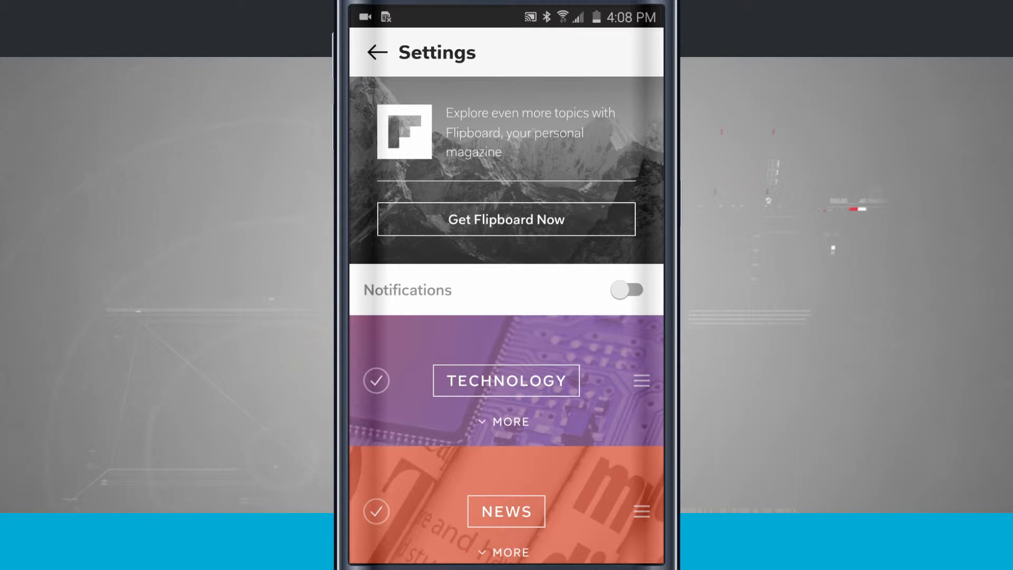
click(376, 52)
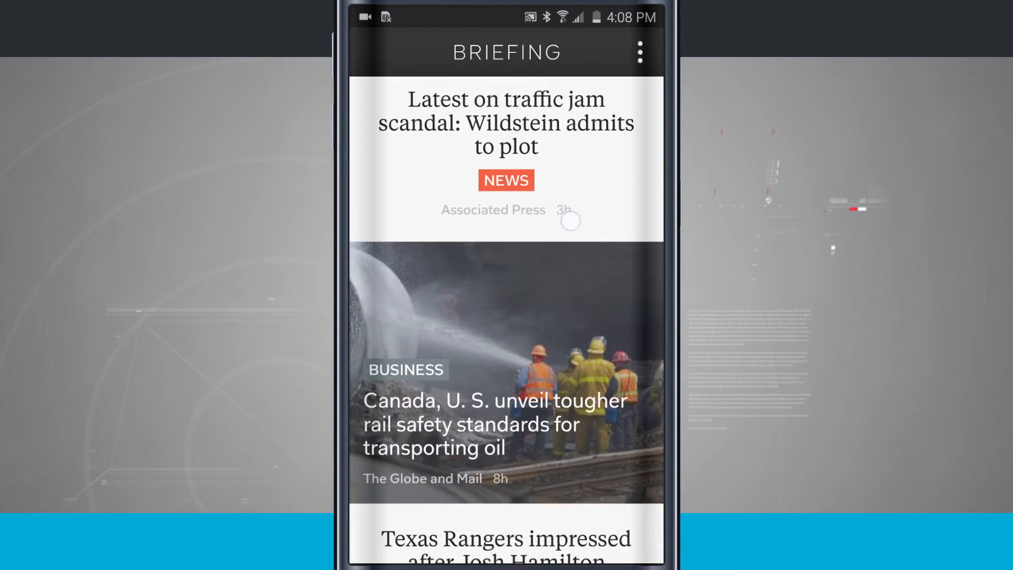
scroll(down, 3)
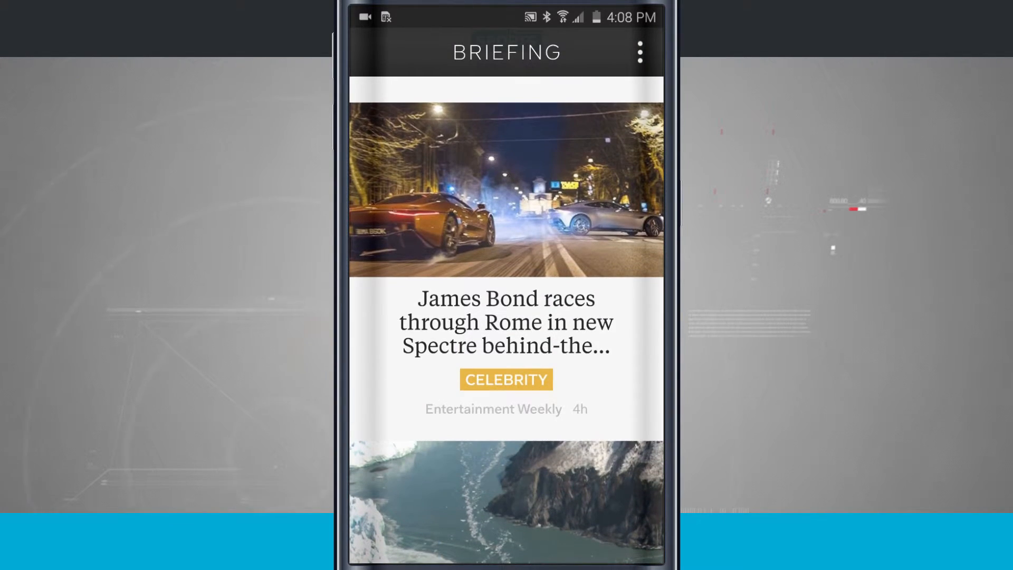
click(506, 189)
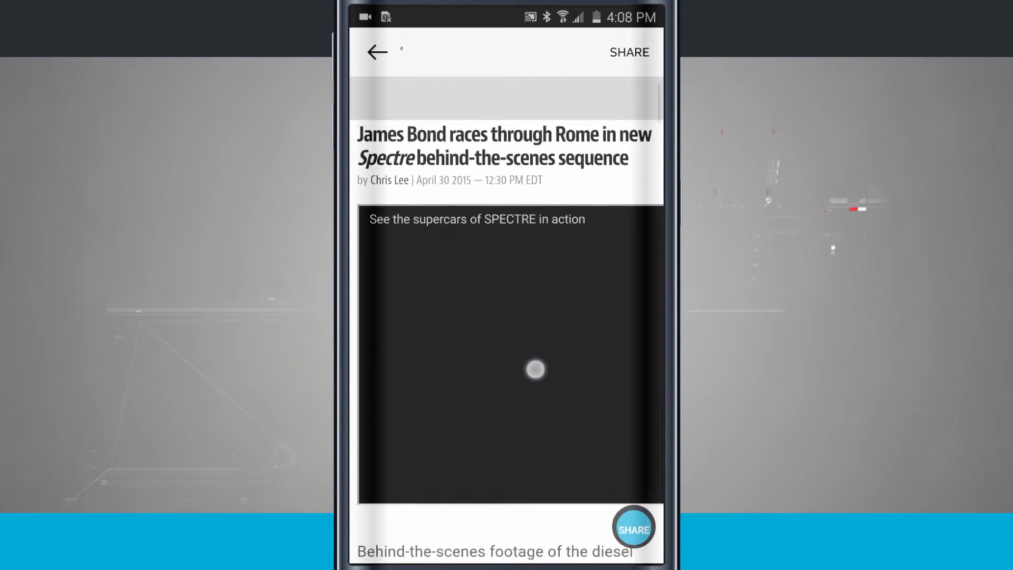
scroll(down, 3)
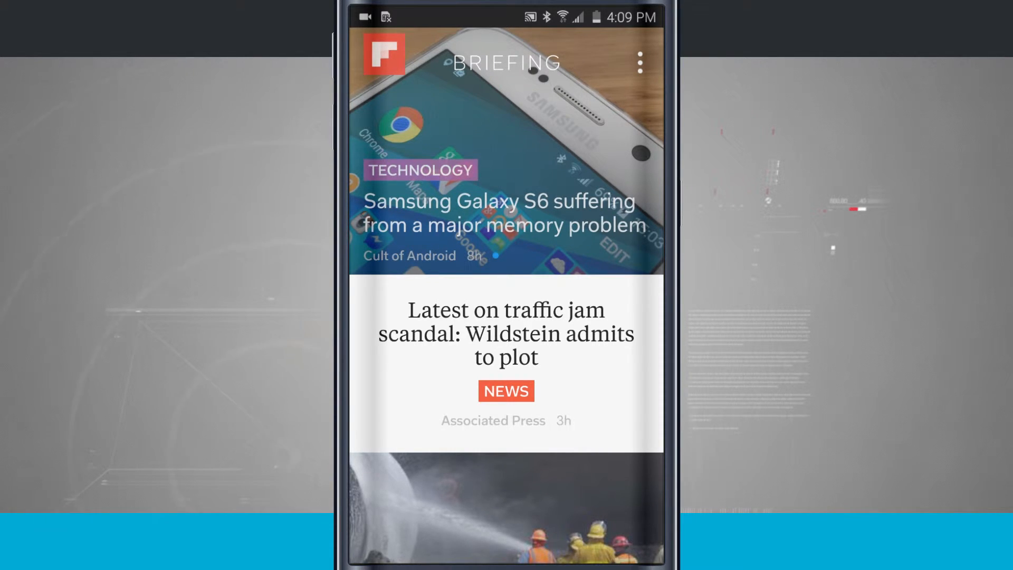
Step: Reopen Briefing settings and choose Get Flipboard Now to reach the Play Store listing
click(639, 62)
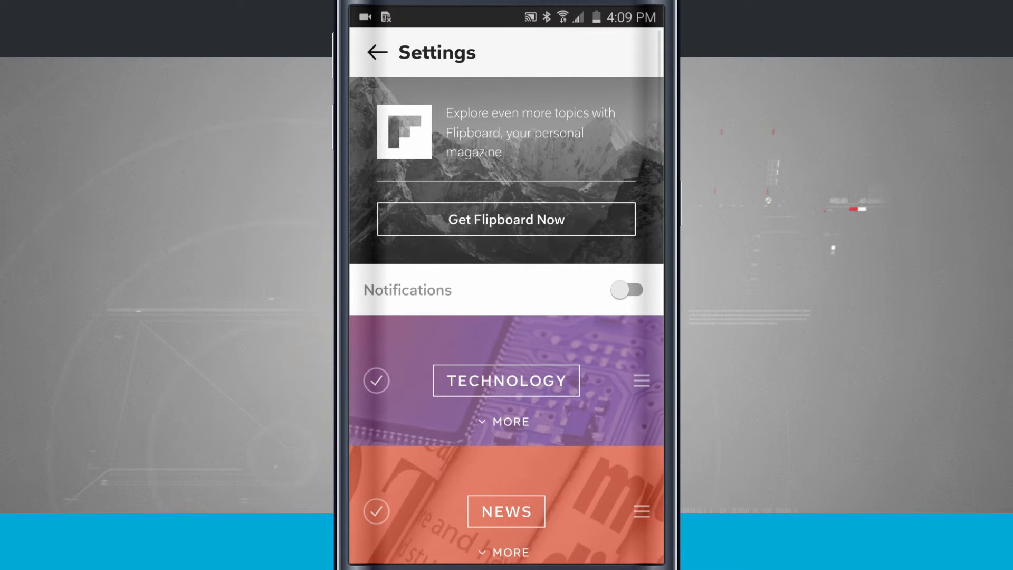
click(506, 219)
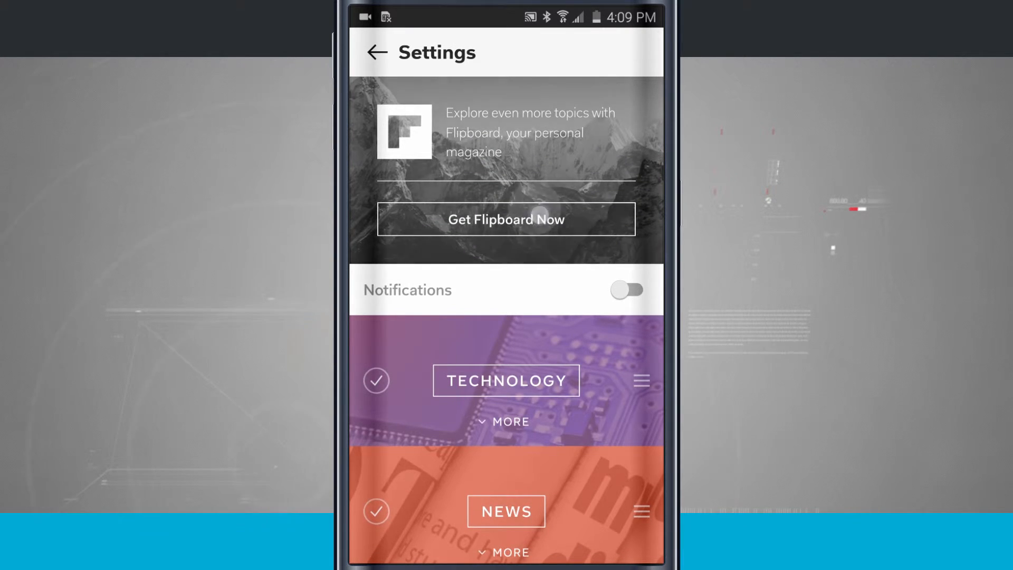
click(505, 219)
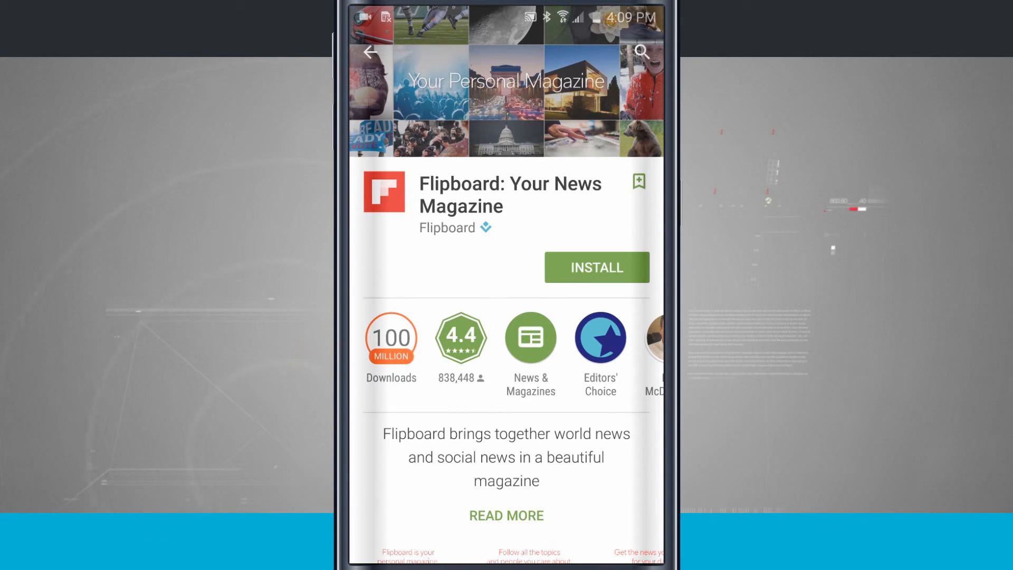
Step: Leave the Play Store page and untick the Briefing panel in home-screen editing
click(369, 52)
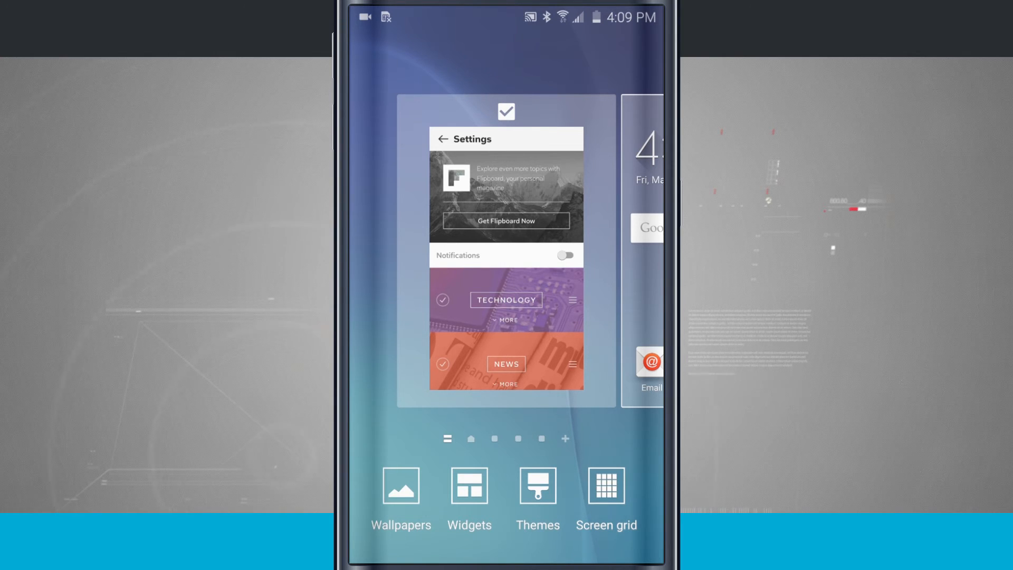
click(505, 110)
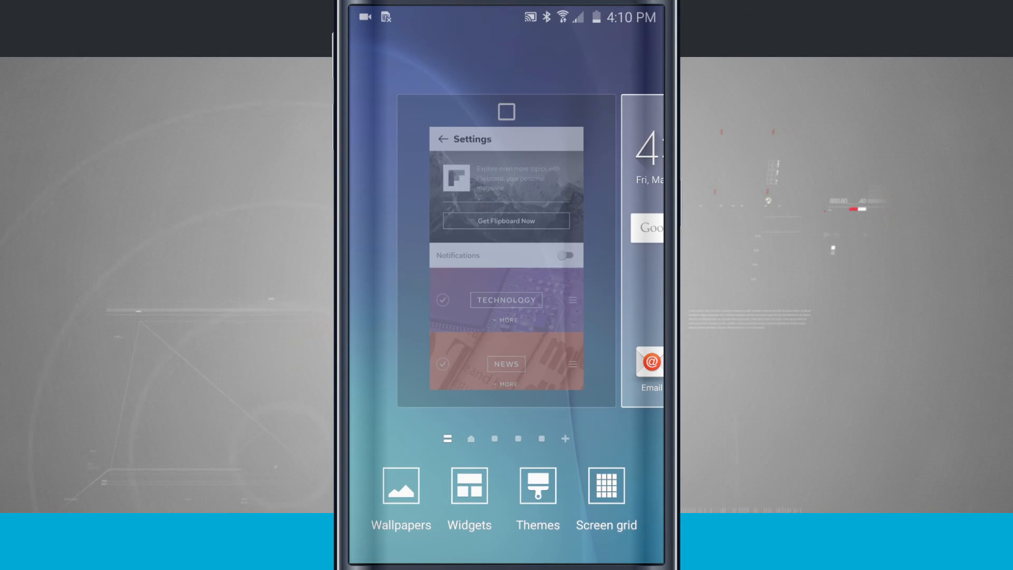